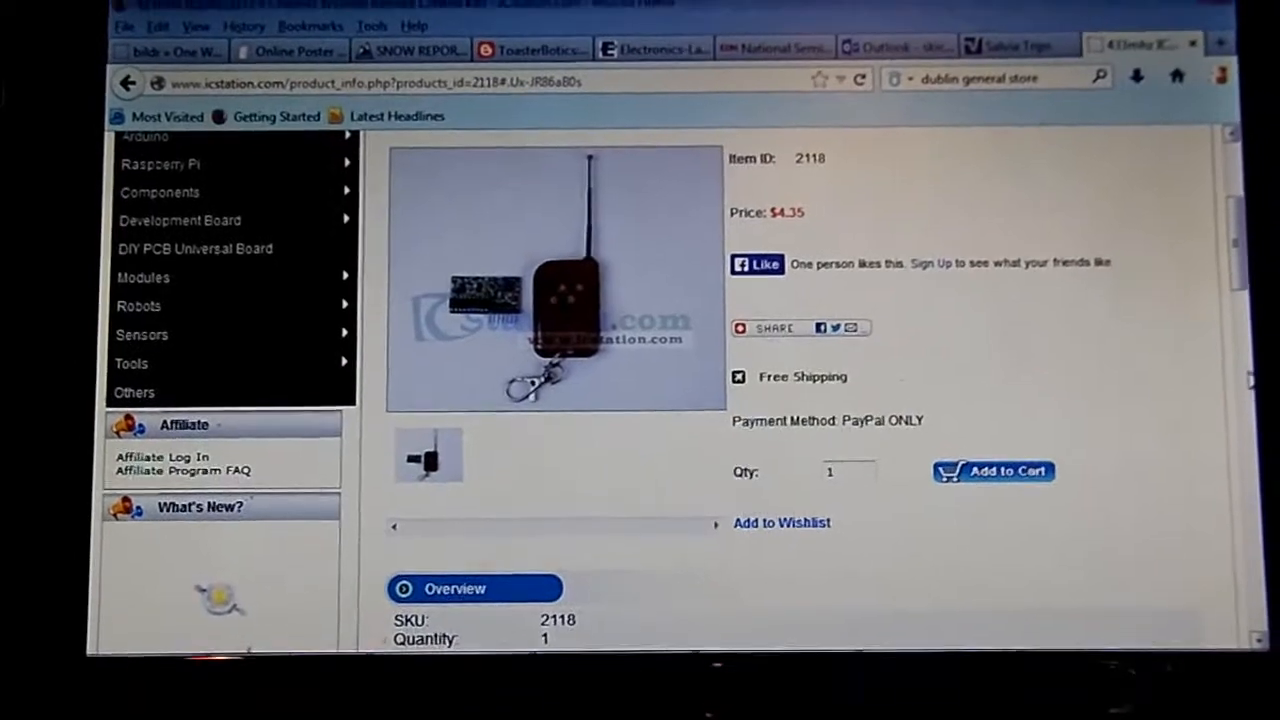
{"action": "scroll", "scroll_direction": "down", "scroll_amount": 3}
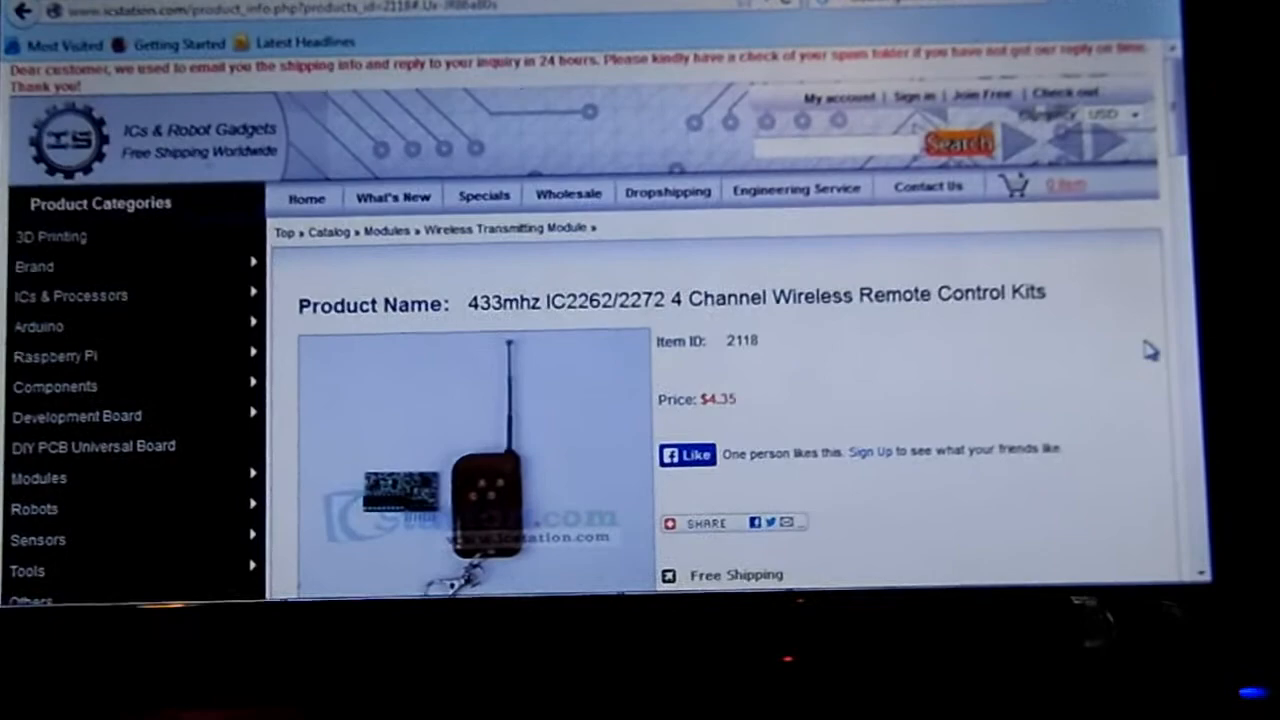
{"action": "scroll", "scroll_direction": "down", "scroll_amount": 3}
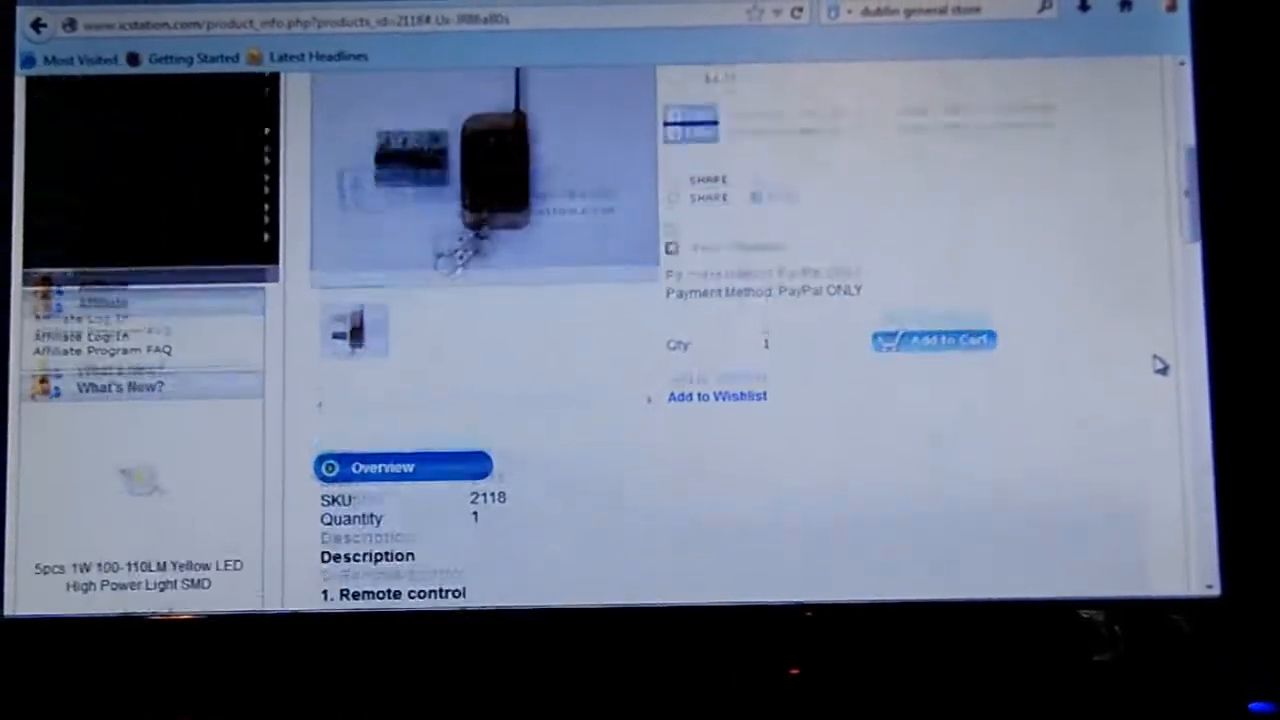
{"action": "scroll", "scroll_direction": "down", "scroll_amount": 3}
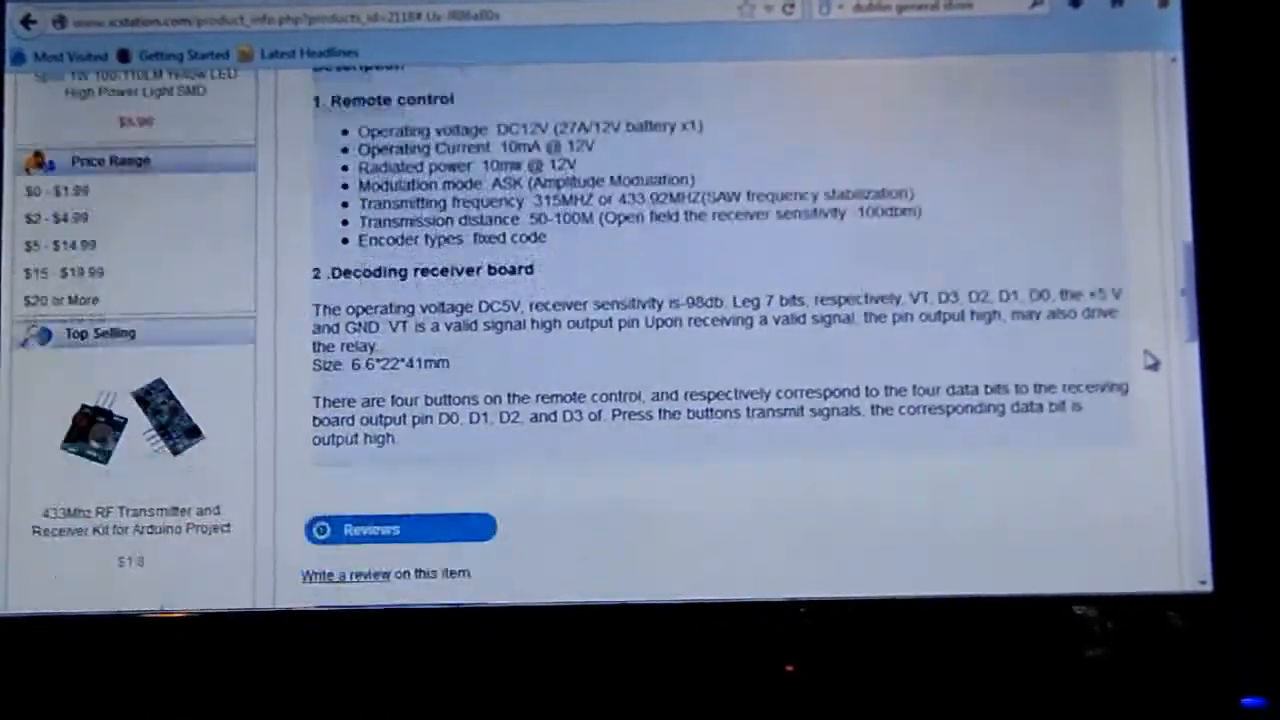
{"action": "scroll", "scroll_direction": "down", "scroll_amount": 3}
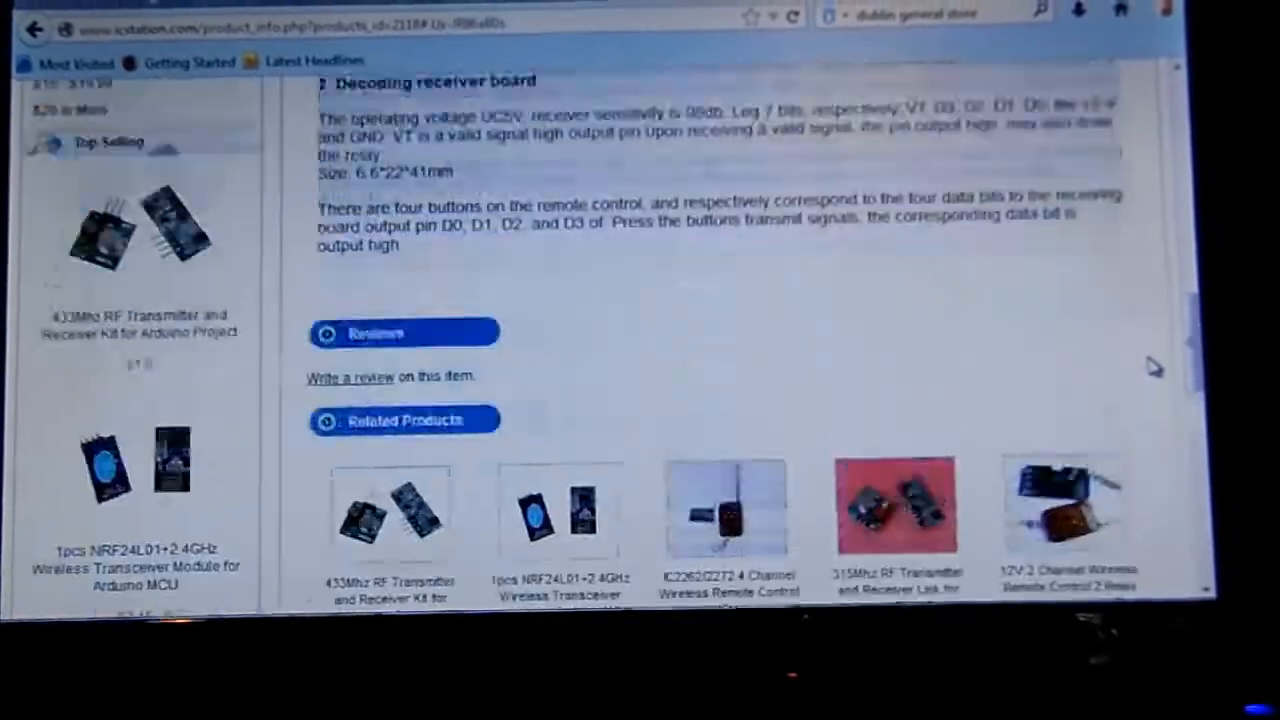